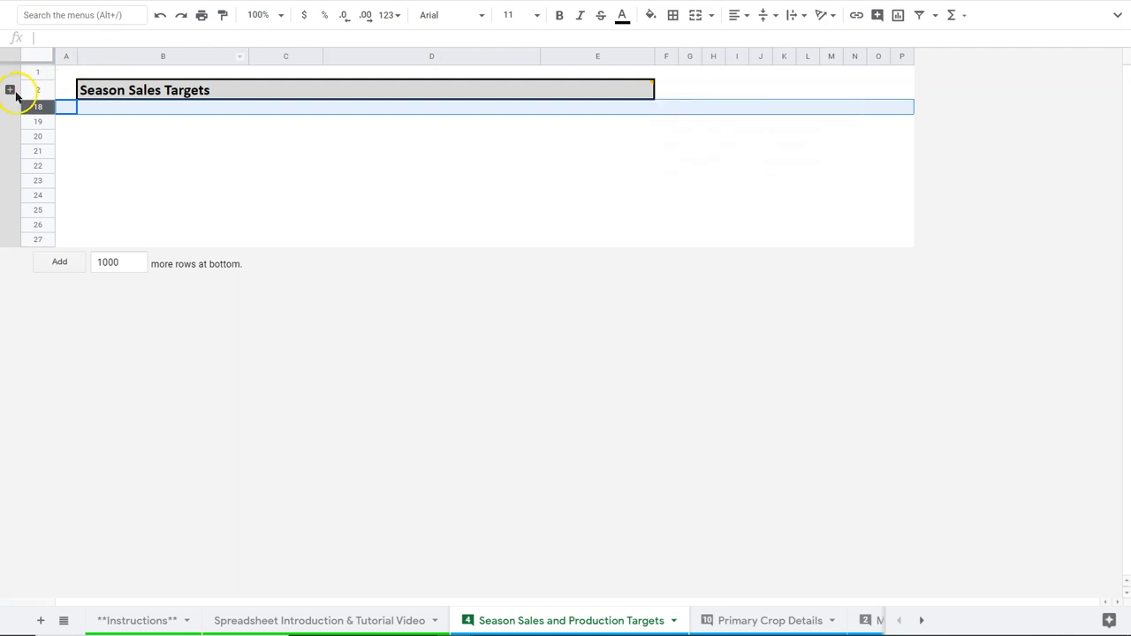
Expand grouped rows 3–17 and inspect the $2,500 Weekly Revenue Goal in C4
click(11, 93)
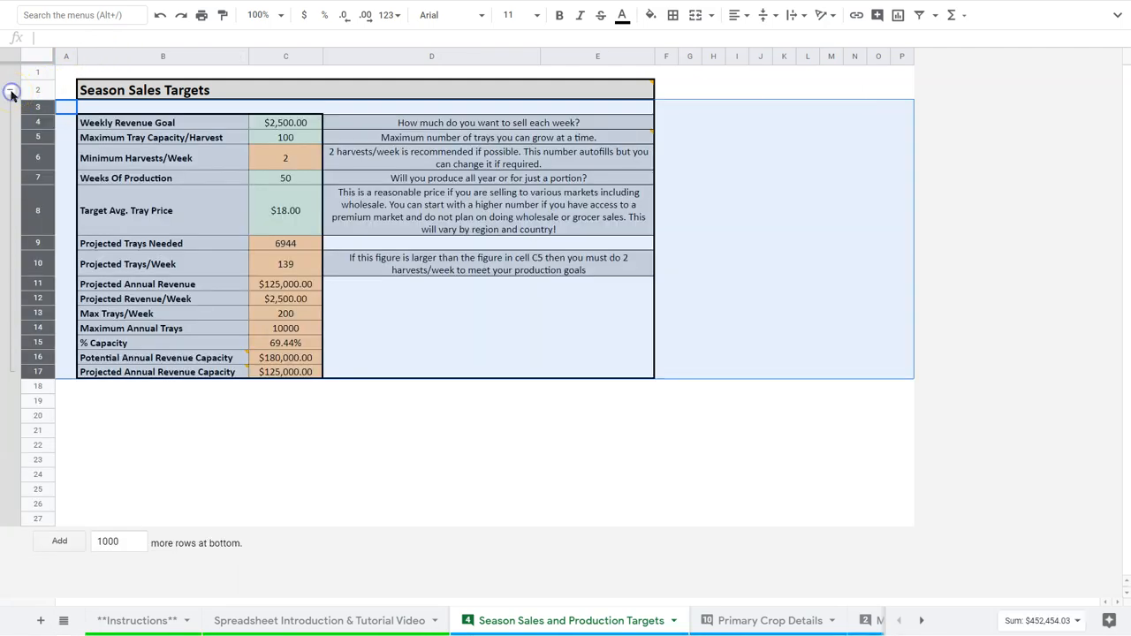
click(285, 121)
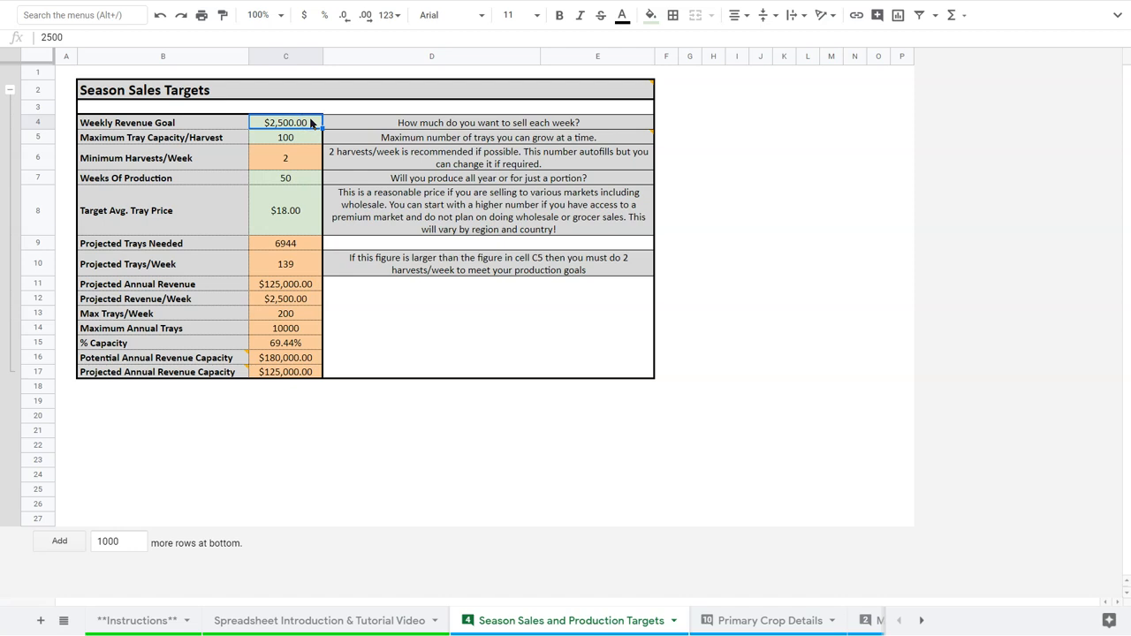
mouse_move(229, 131)
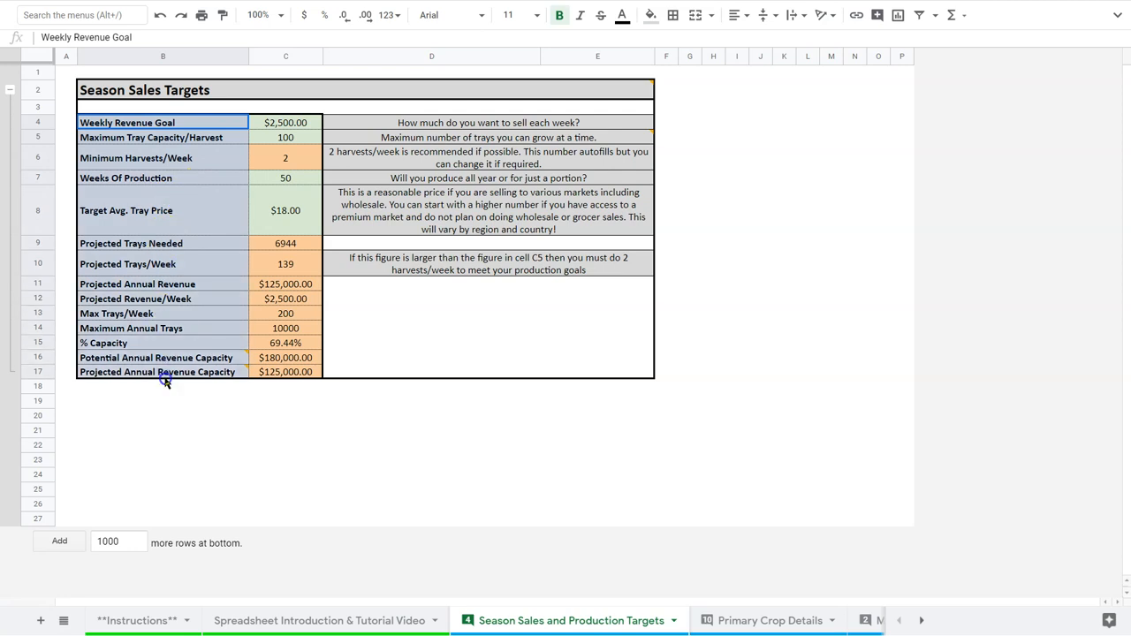
click(285, 371)
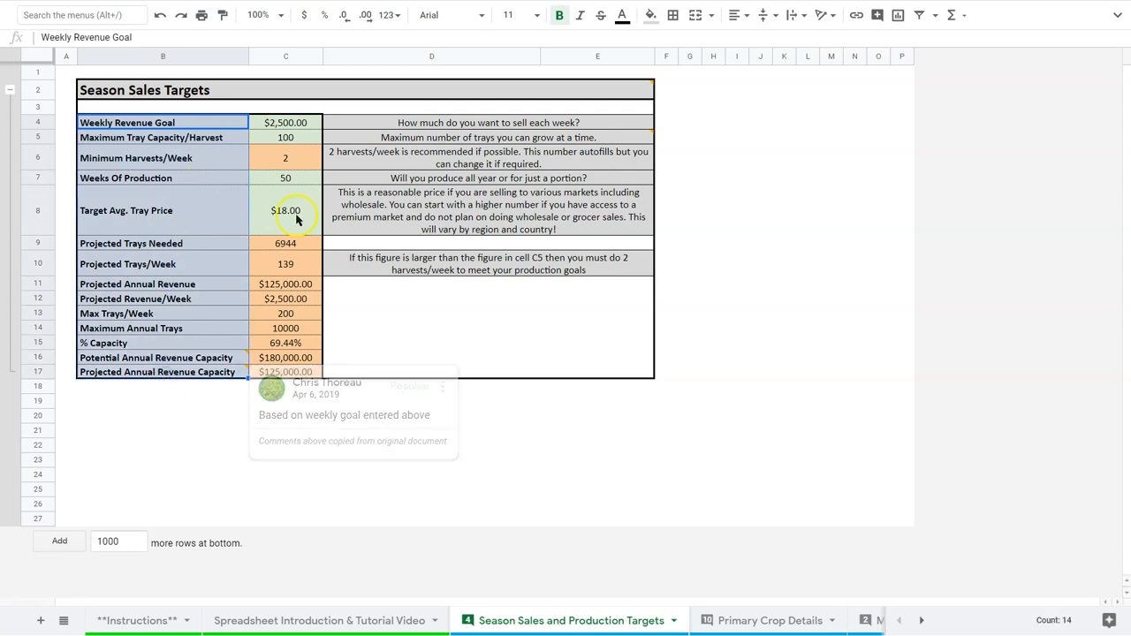
click(285, 137)
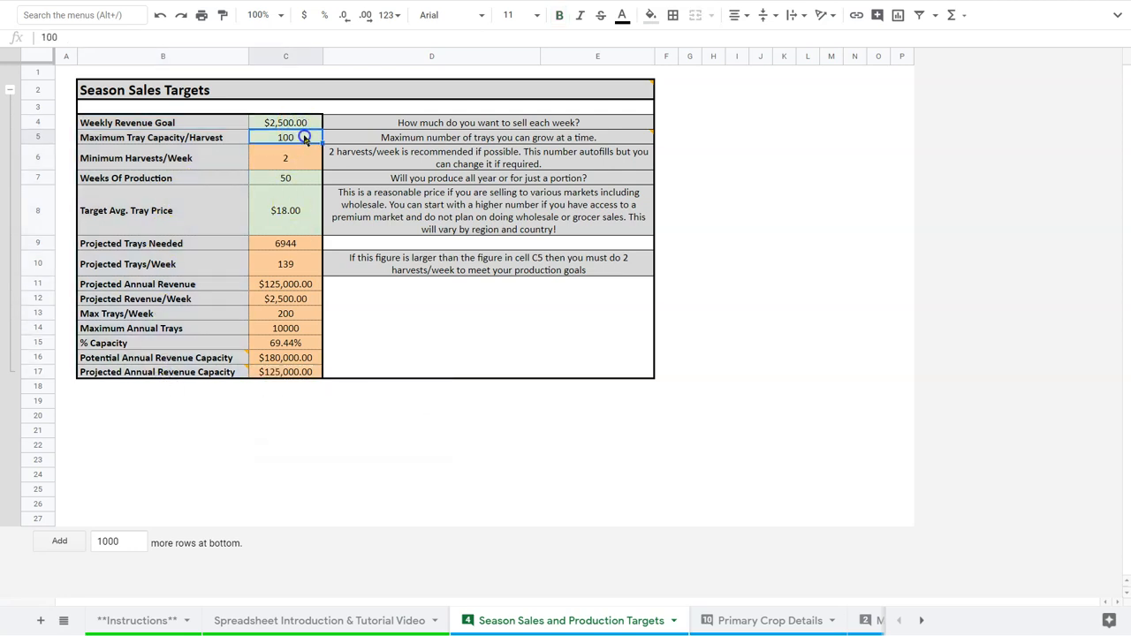
click(285, 210)
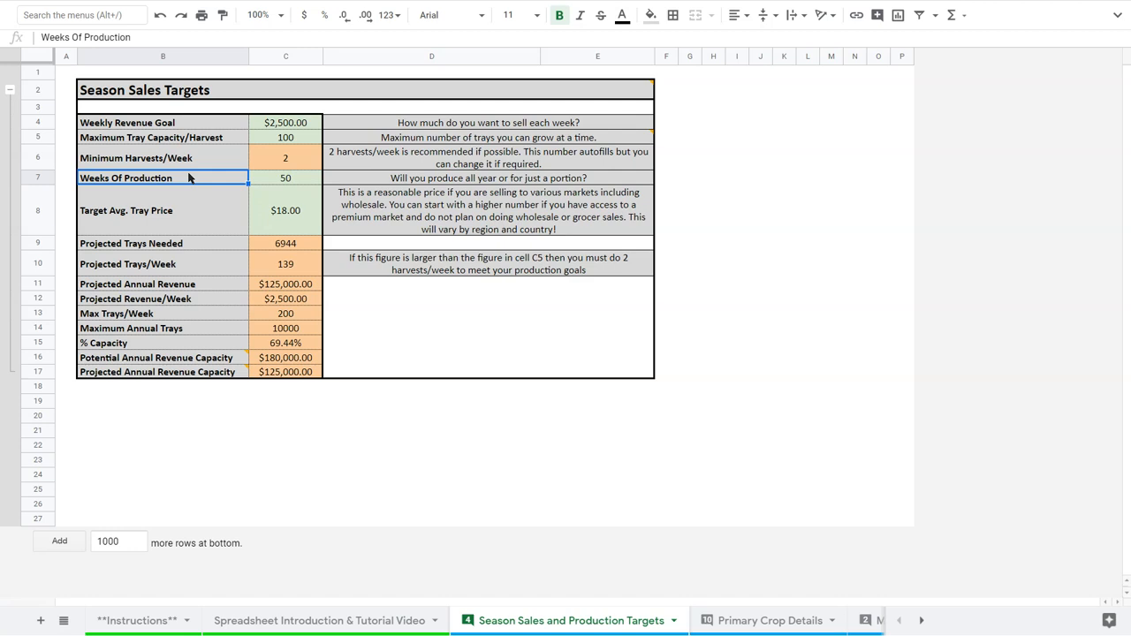
click(286, 122)
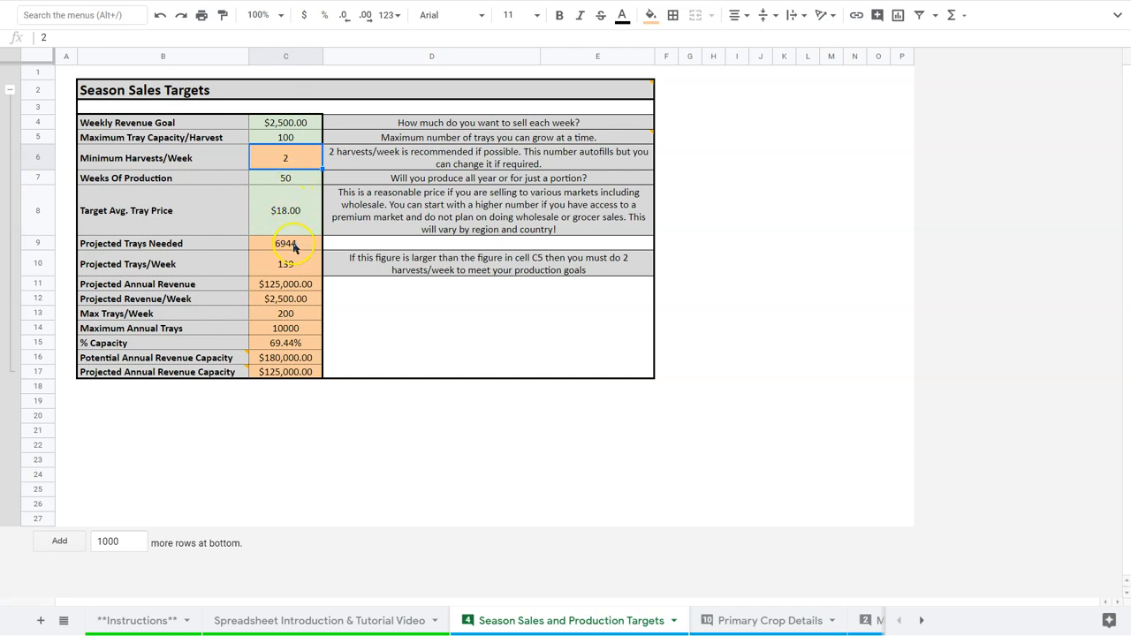
Inspect the projected-trays formulas, then drop the tray price from $18 to $15
click(285, 263)
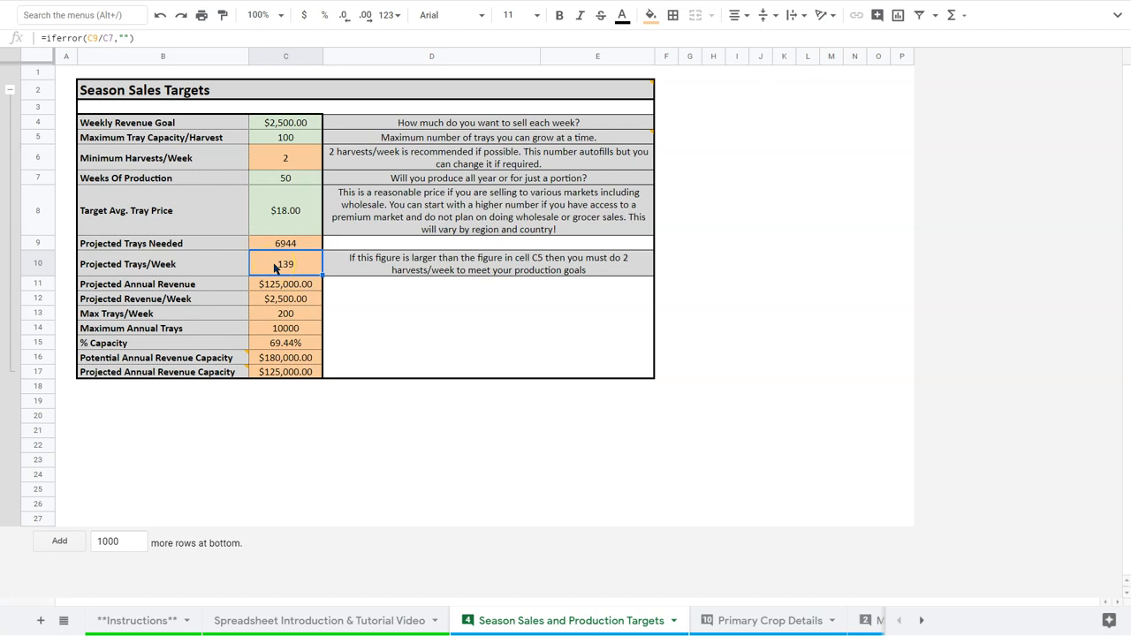
click(285, 243)
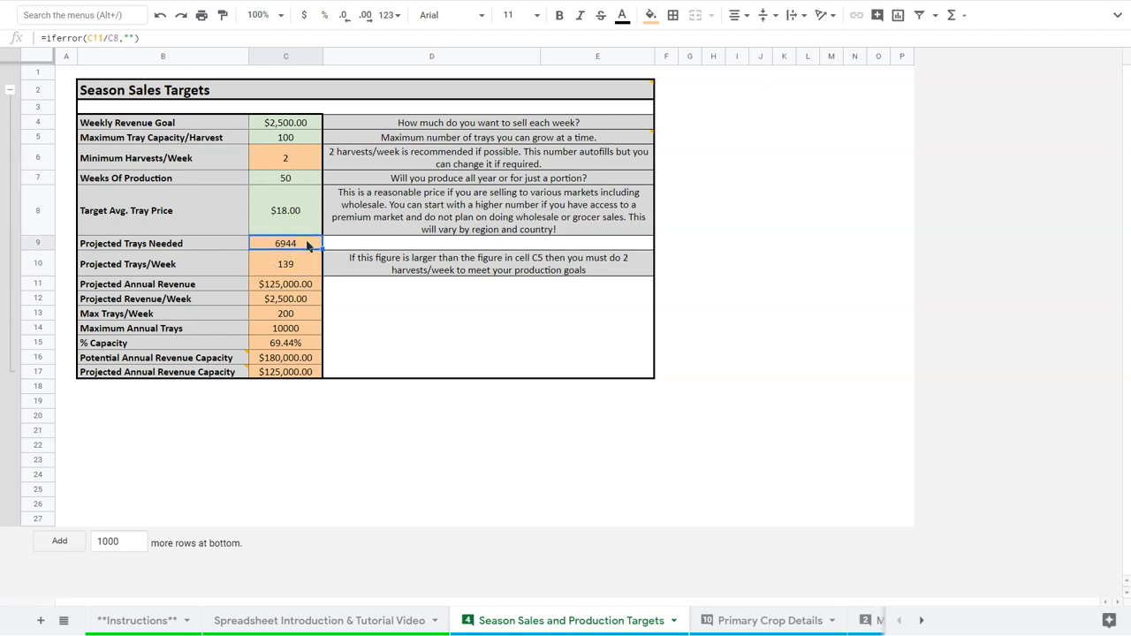
click(286, 211)
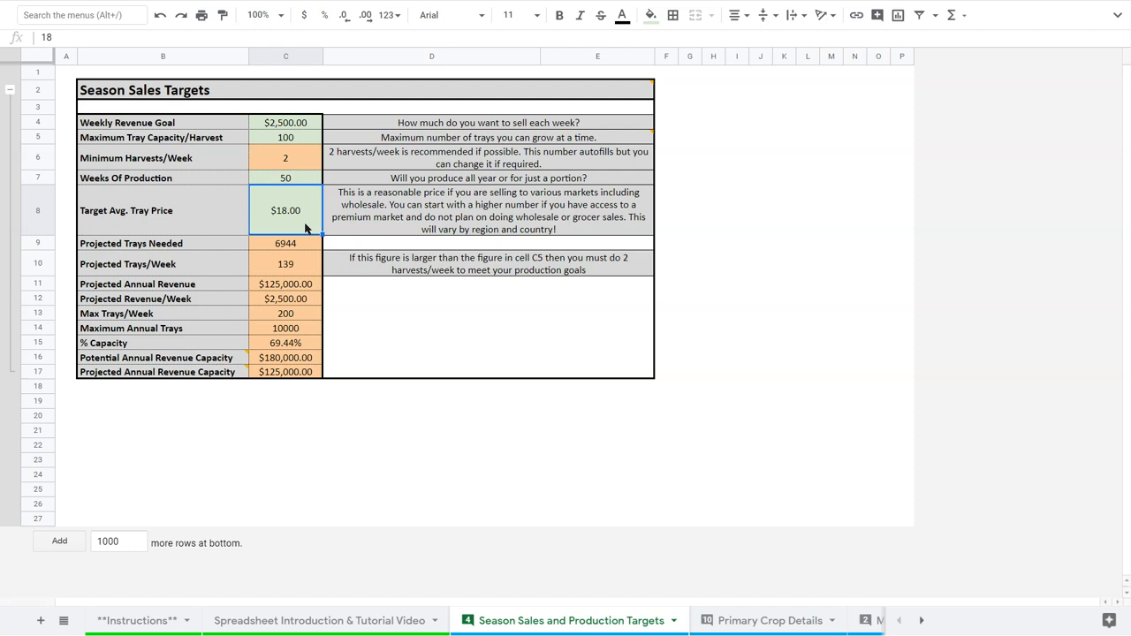
click(286, 177)
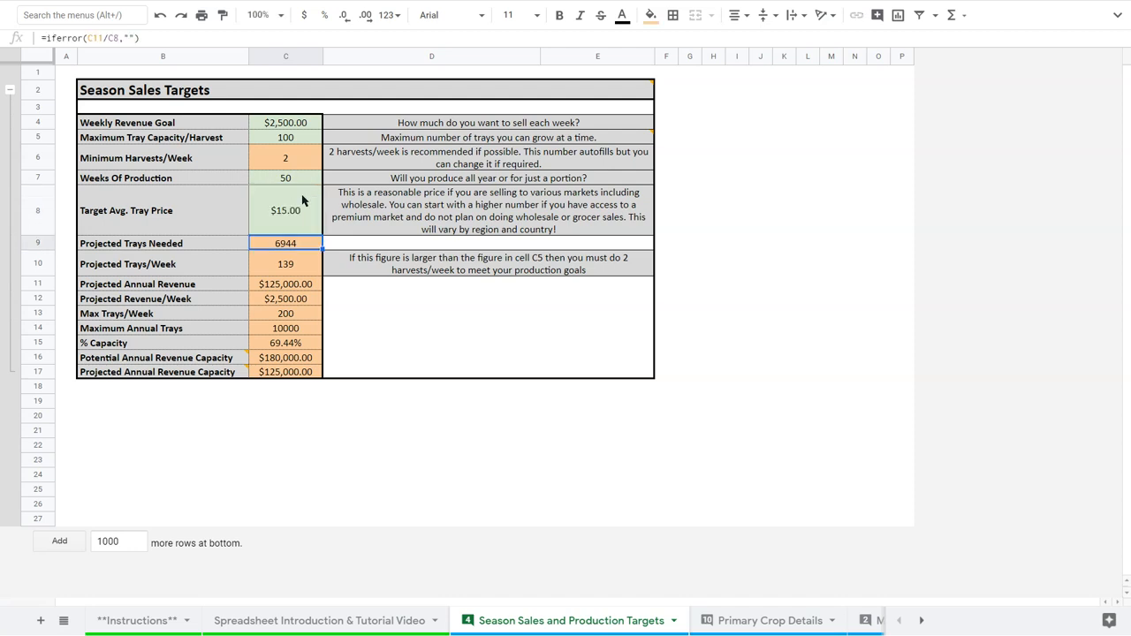
Set the tray price back to 18.00 and confirm 6,944 Projected Trays Needed
click(285, 210)
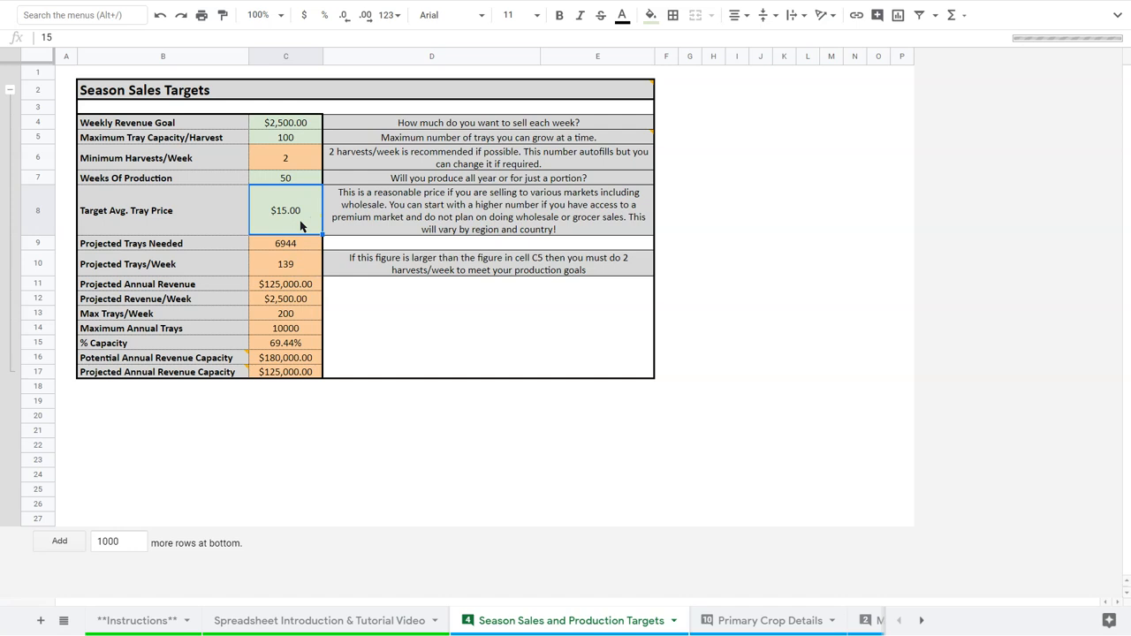
text(18.00)
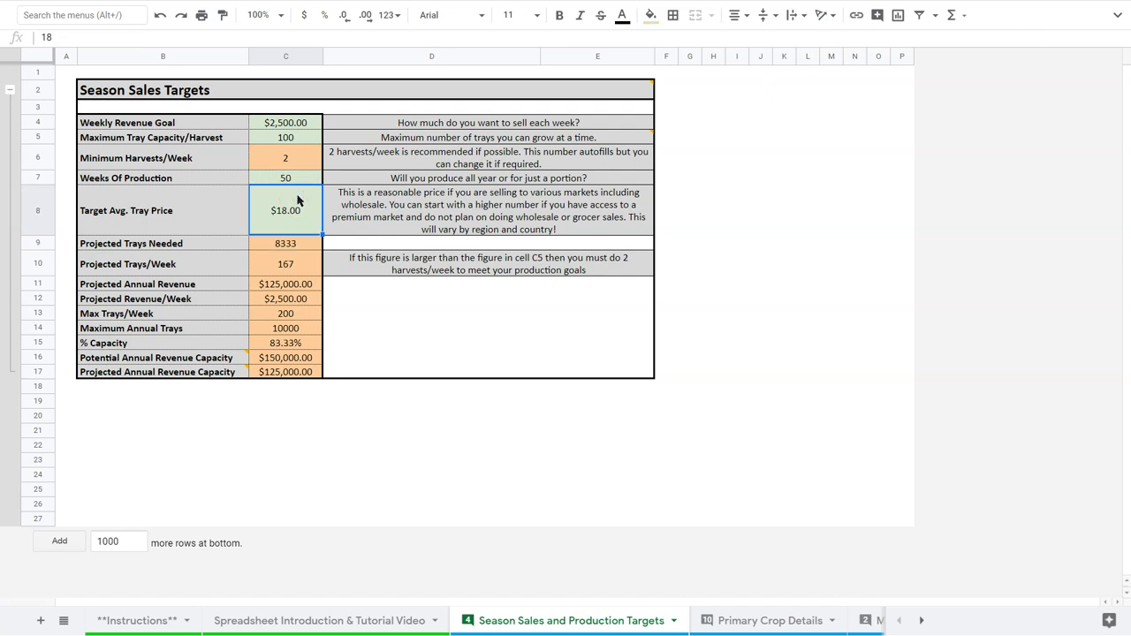
mouse_move(309, 219)
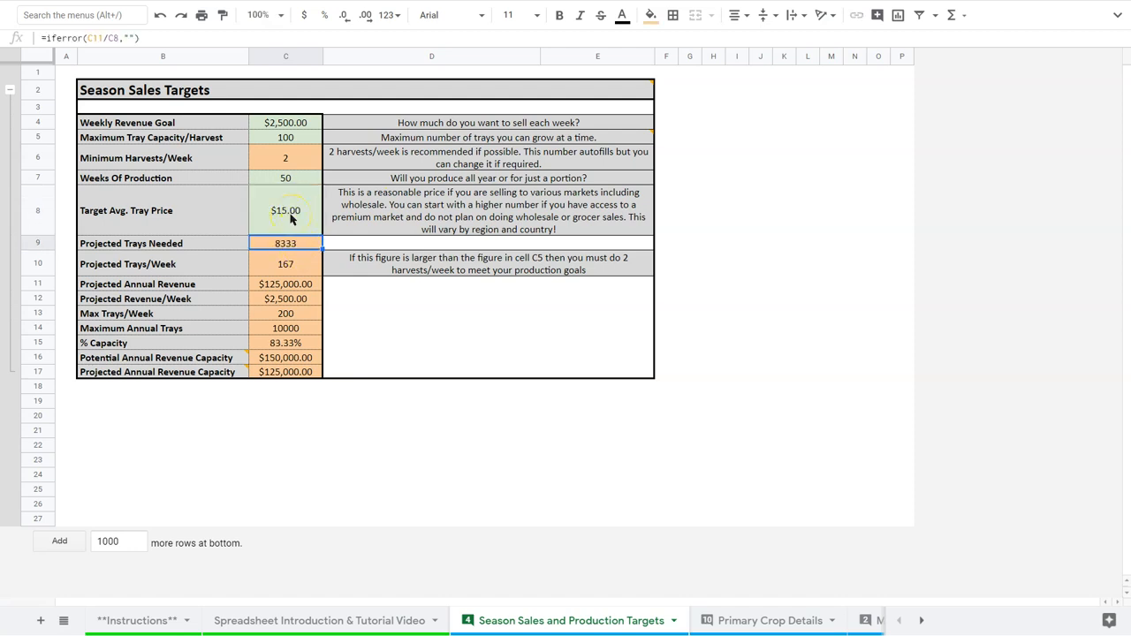
click(285, 284)
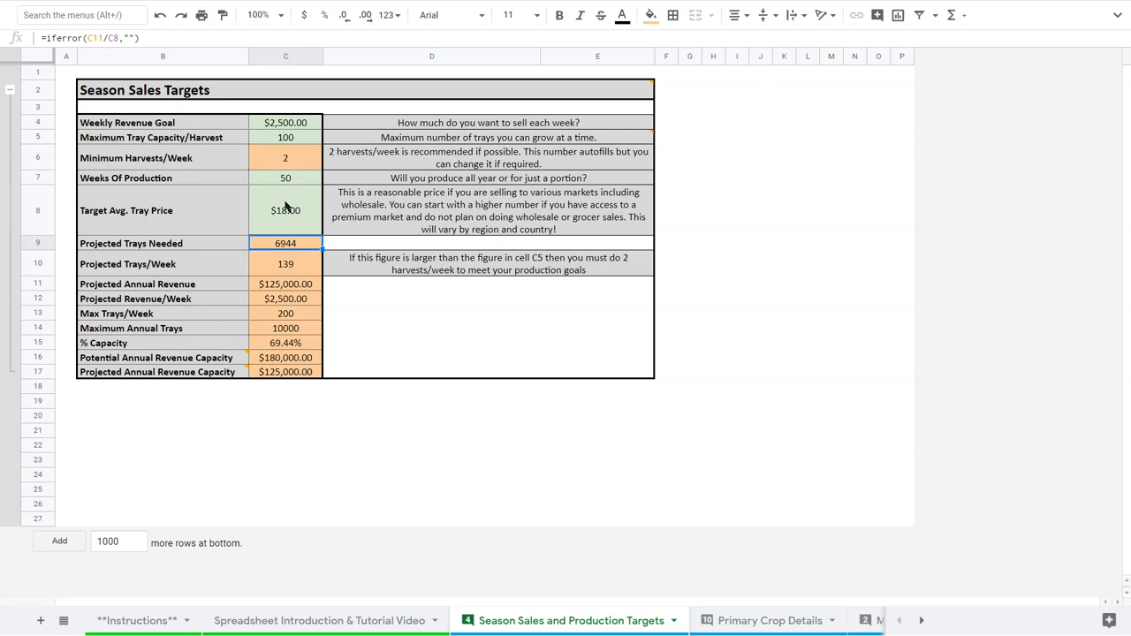
mouse_move(286, 206)
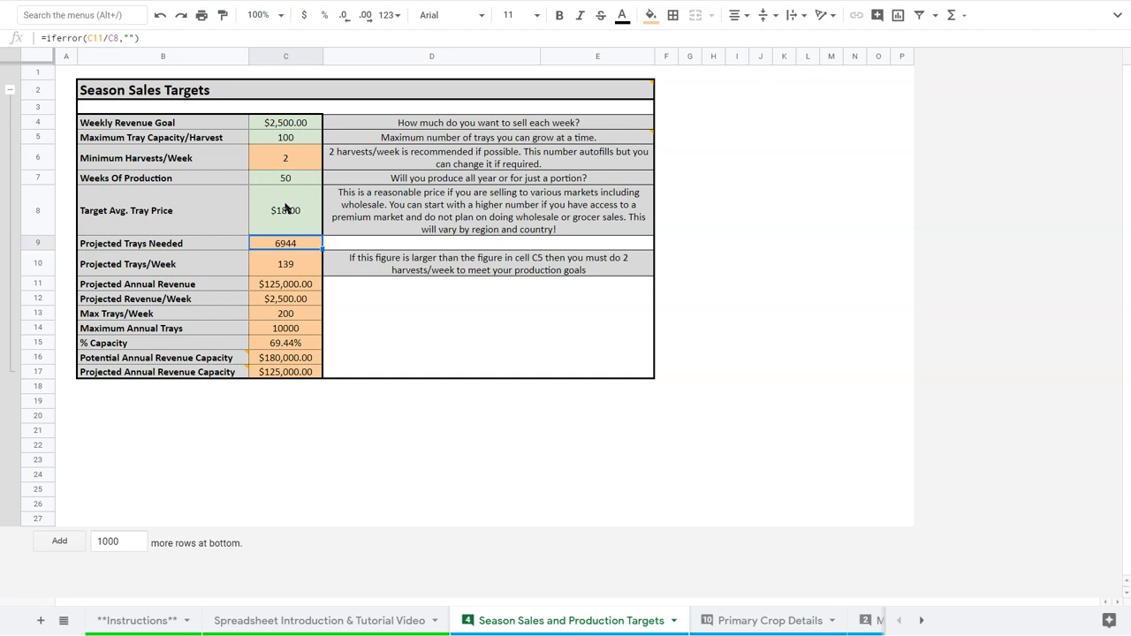
click(301, 122)
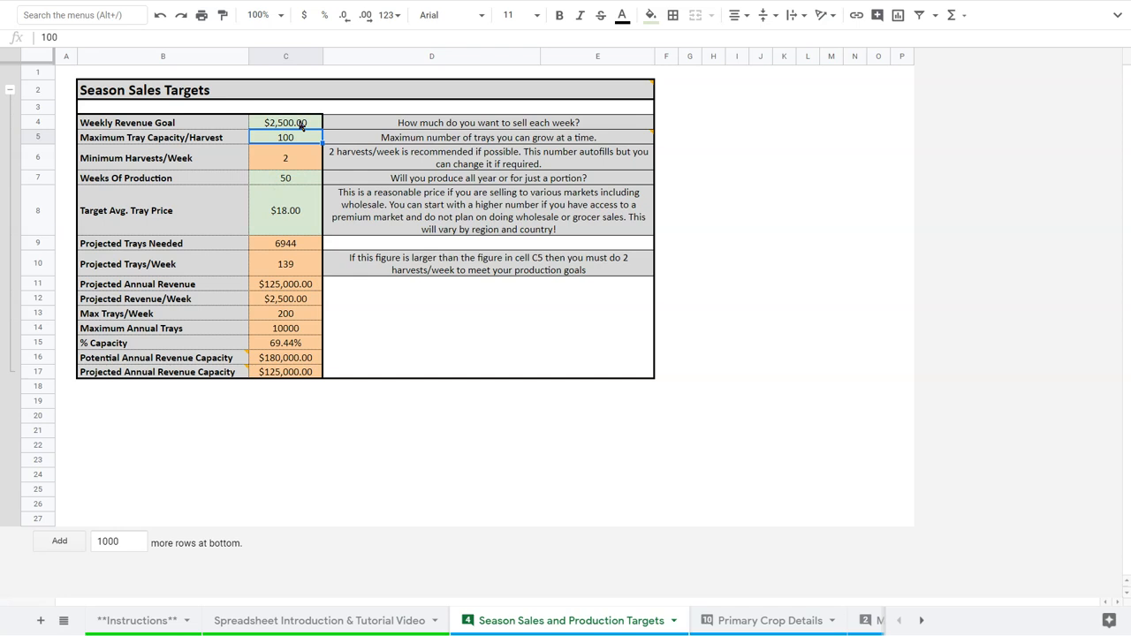
click(286, 157)
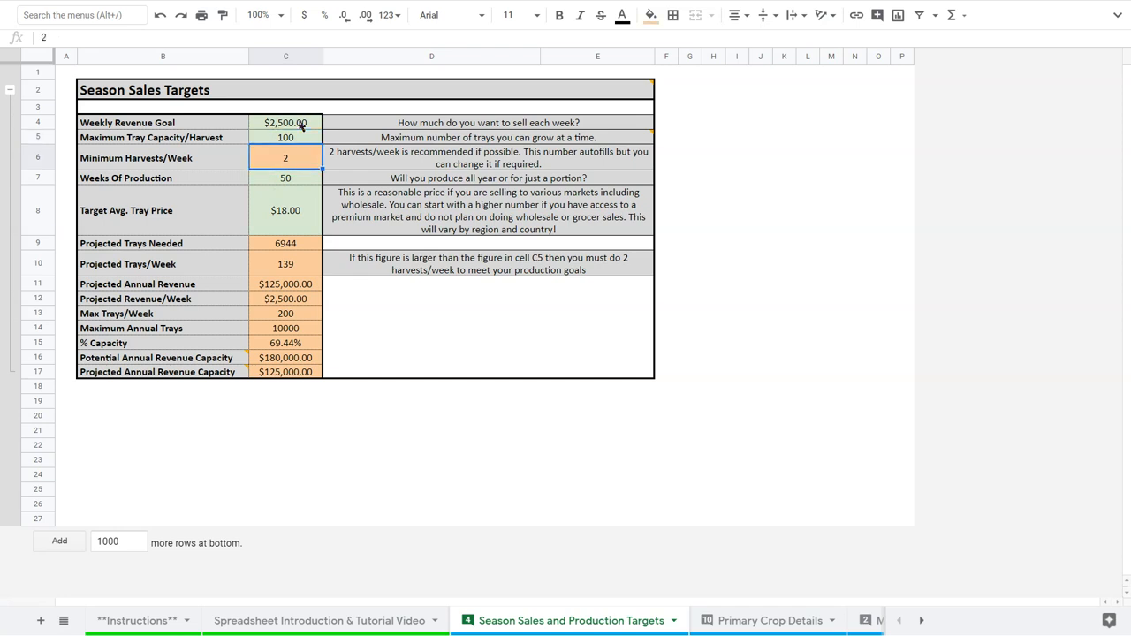
click(285, 177)
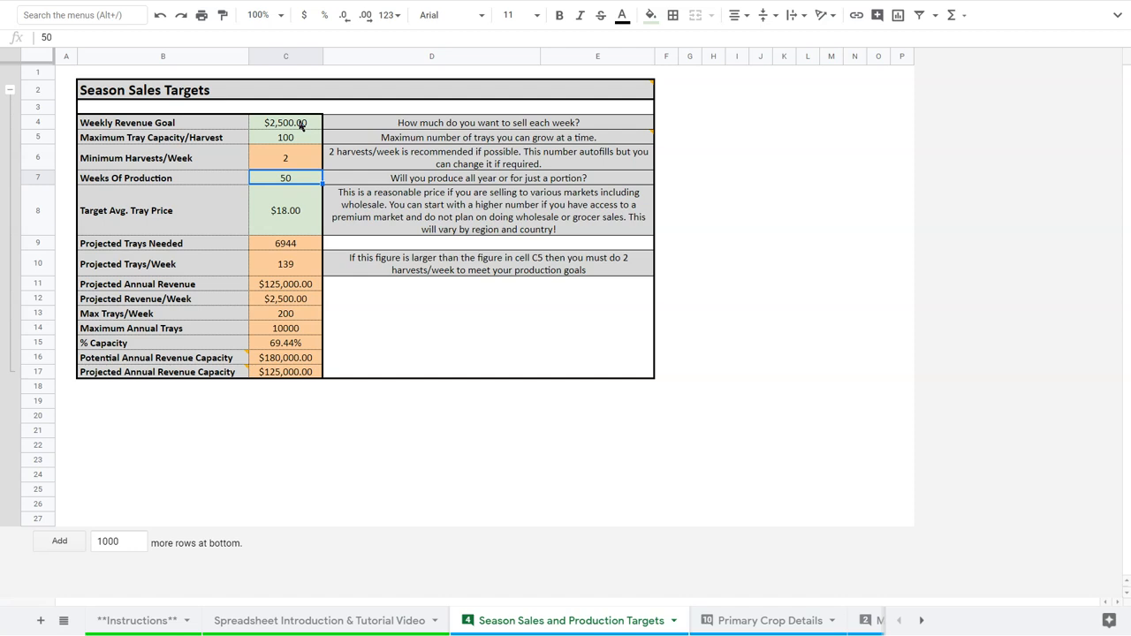
click(285, 211)
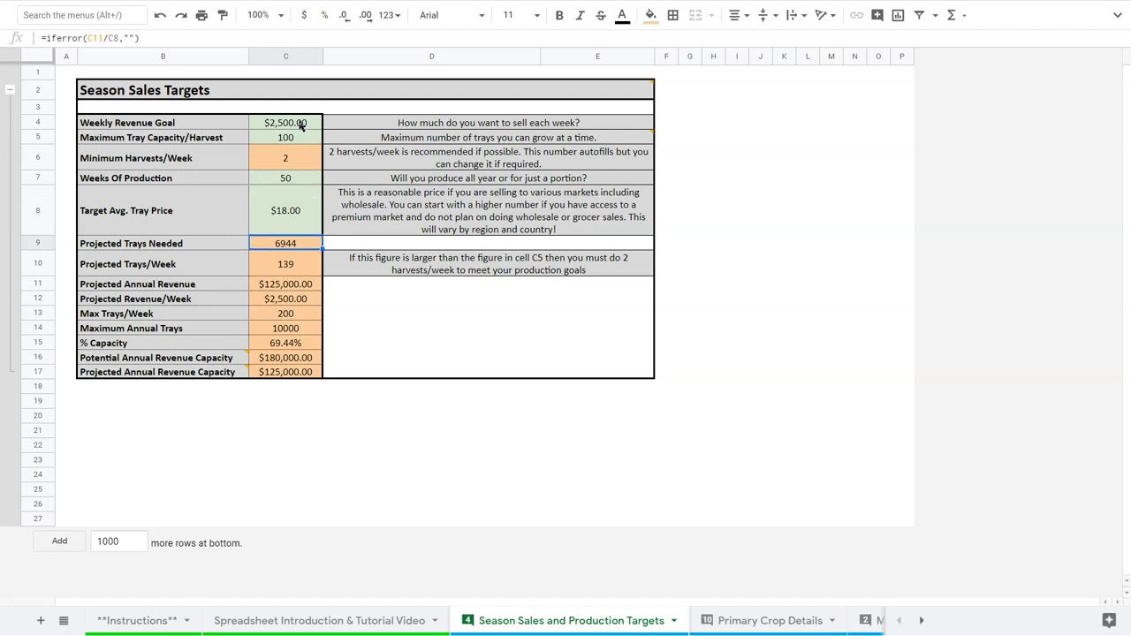
click(285, 263)
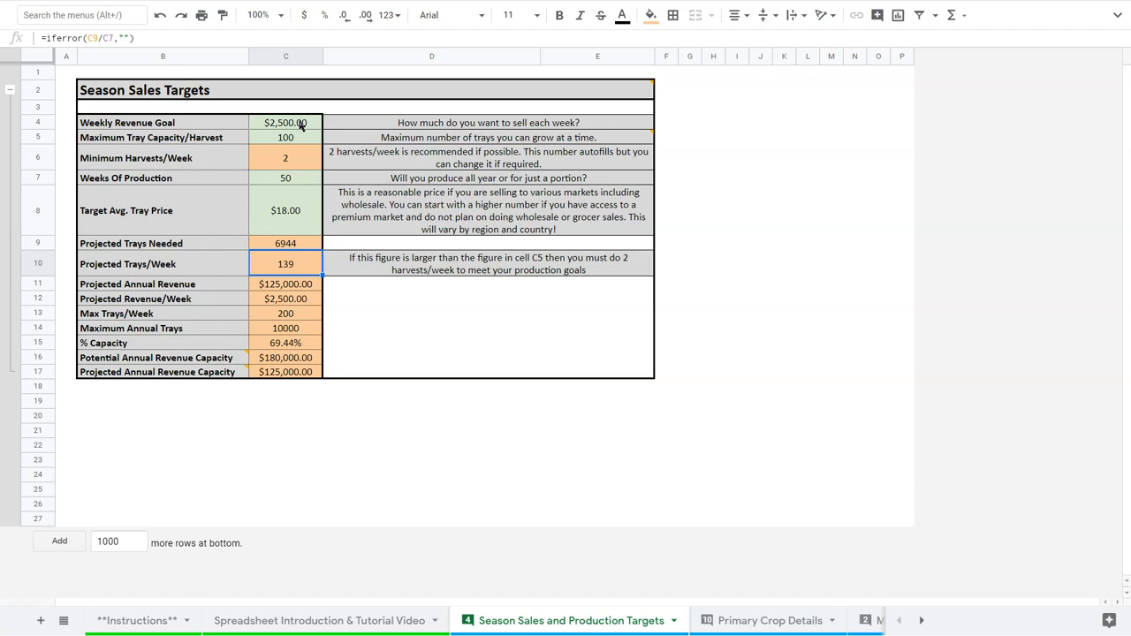
click(286, 284)
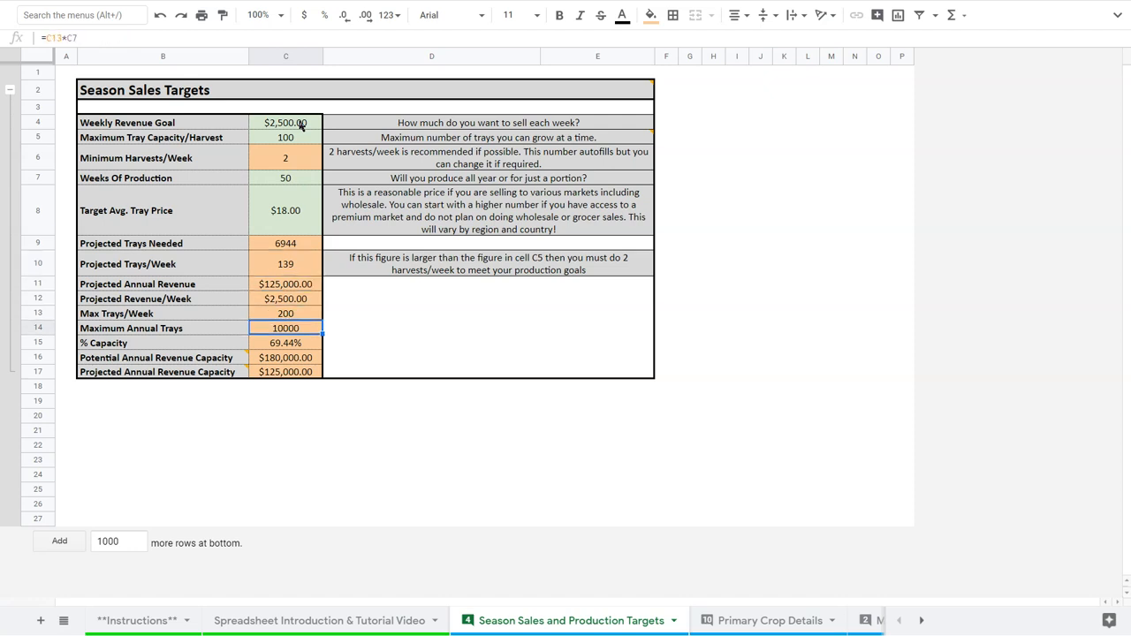
click(286, 342)
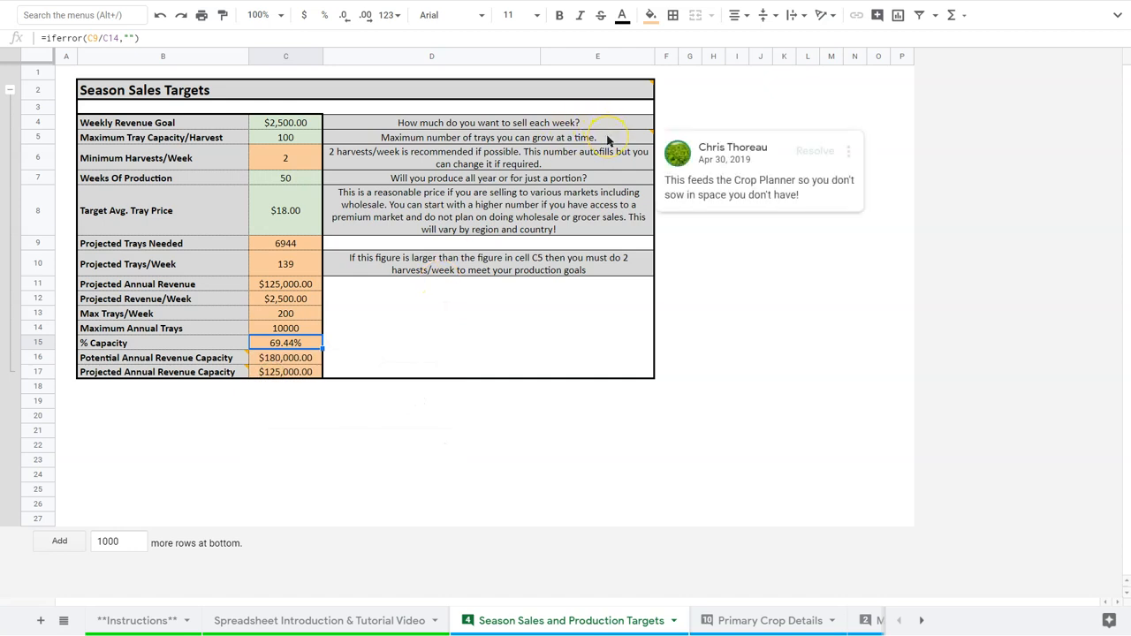
mouse_move(621, 122)
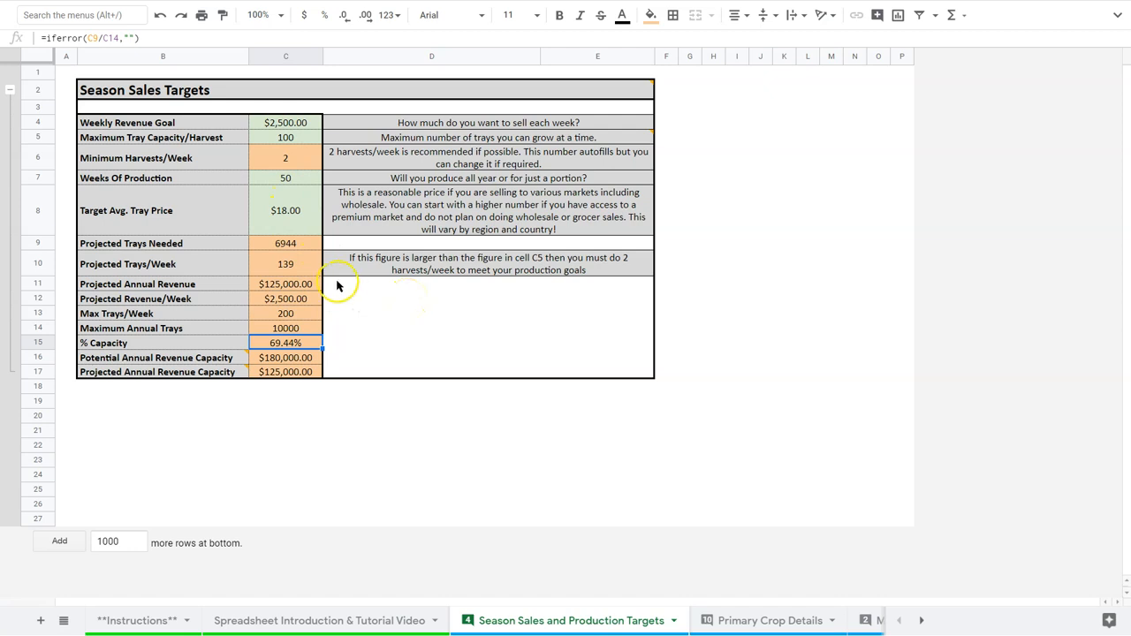
click(285, 243)
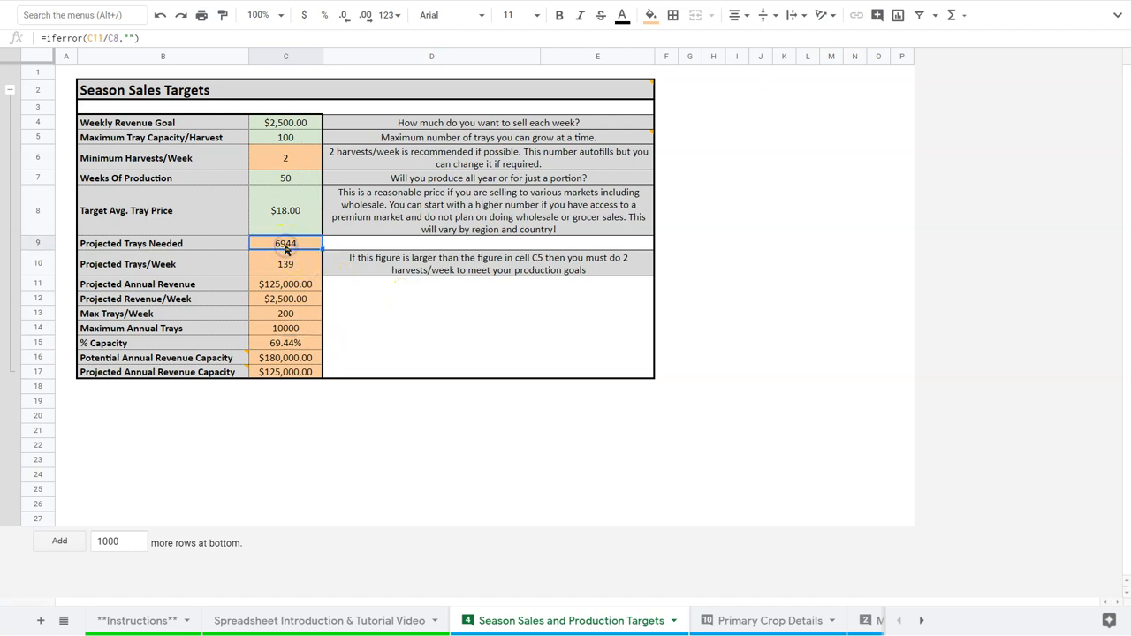